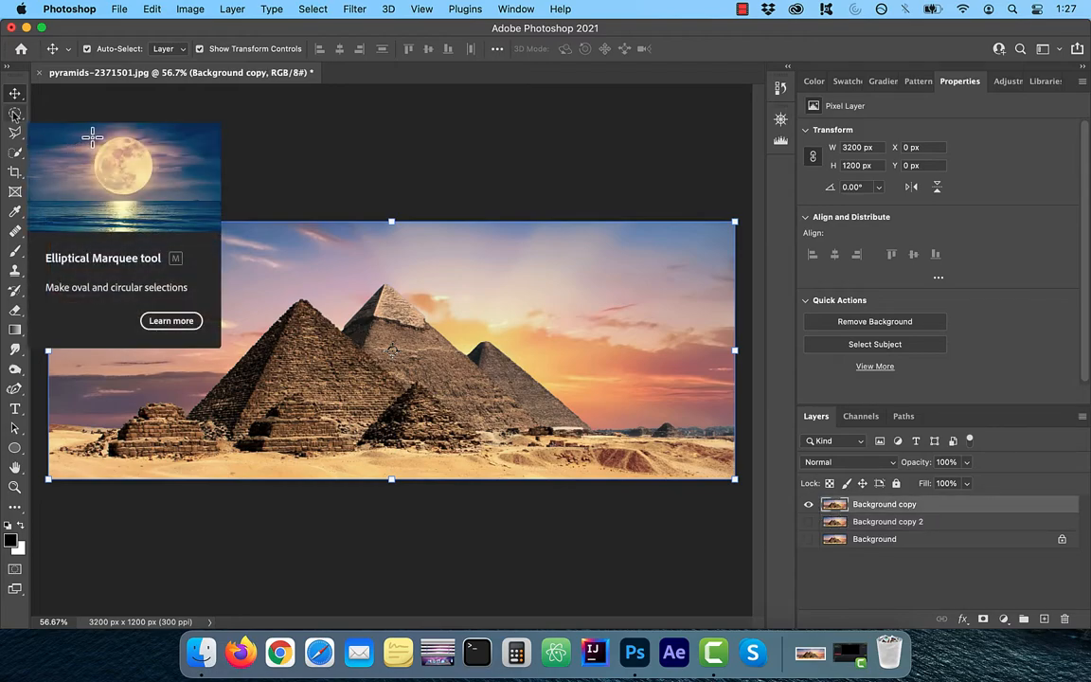
# Drag an elliptical marquee selection around the pyramids on the canvas
pyautogui.click(14, 114)
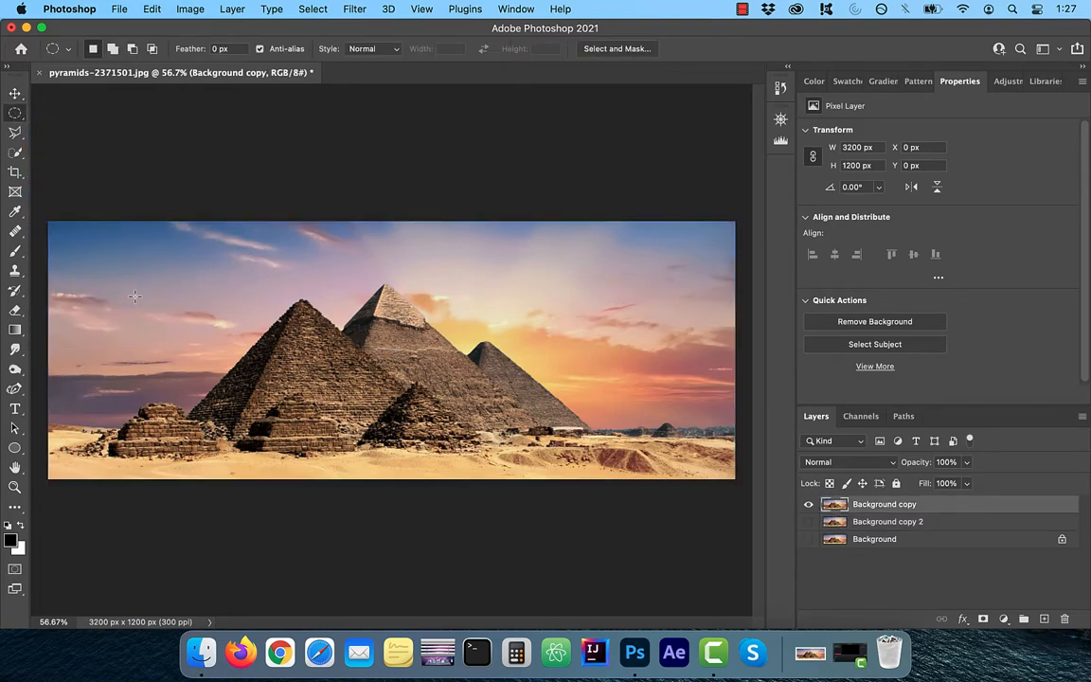
pyautogui.moveTo(135, 297); pyautogui.dragTo(660, 509)
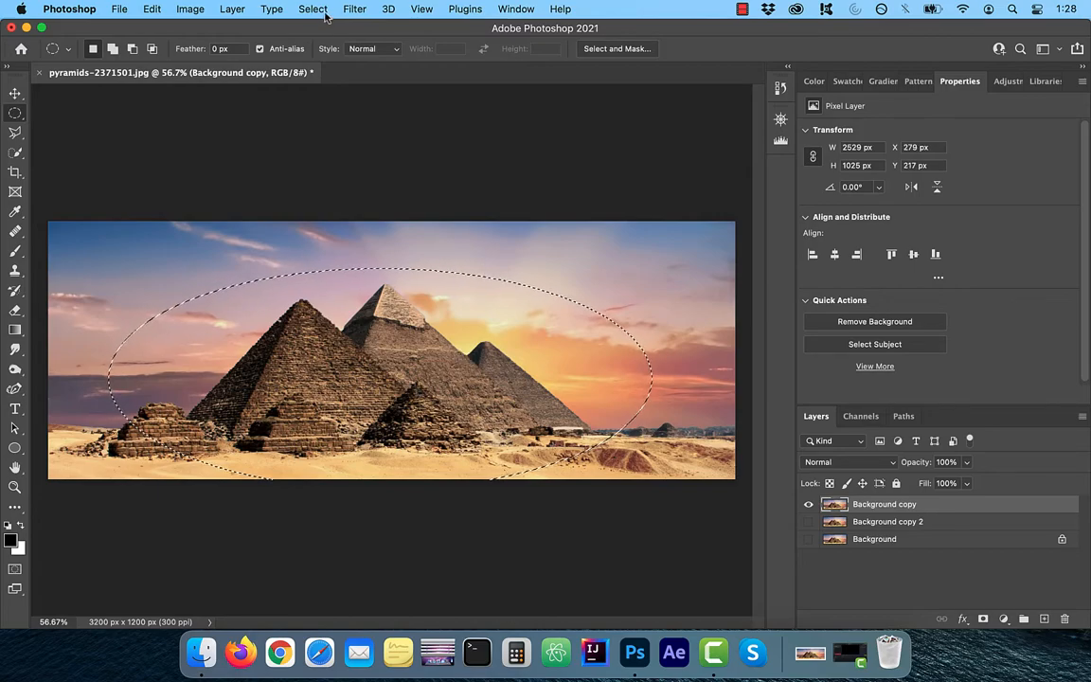
# Invert the selection so the area outside the pyramid oval is selected
pyautogui.click(312, 8)
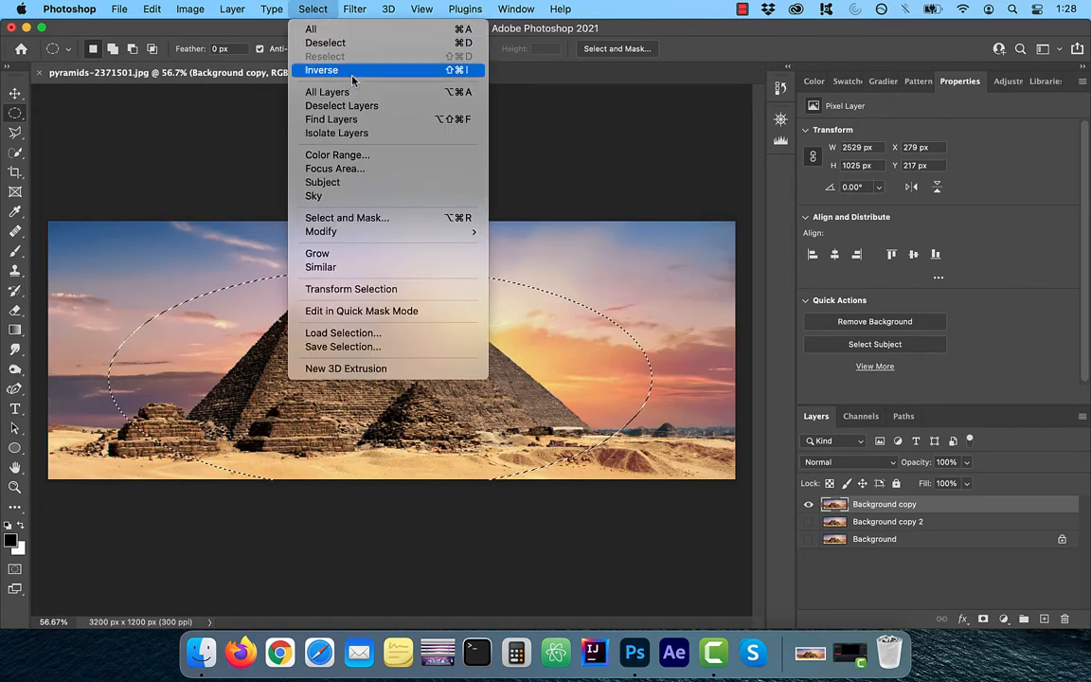
pyautogui.click(321, 70)
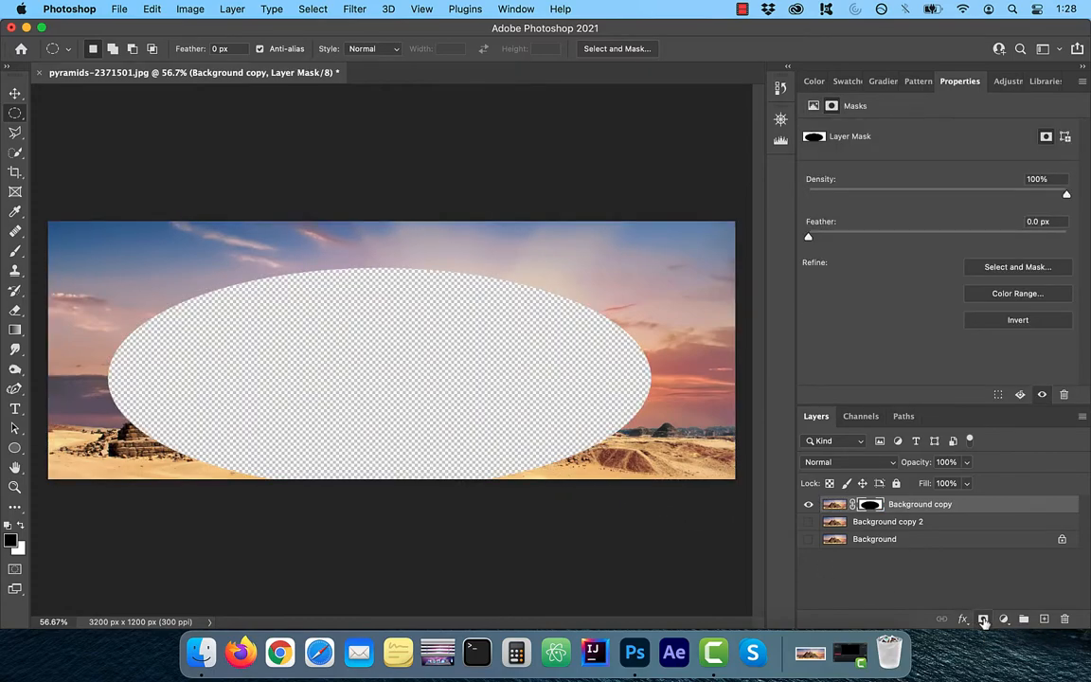
pyautogui.moveTo(983, 618)
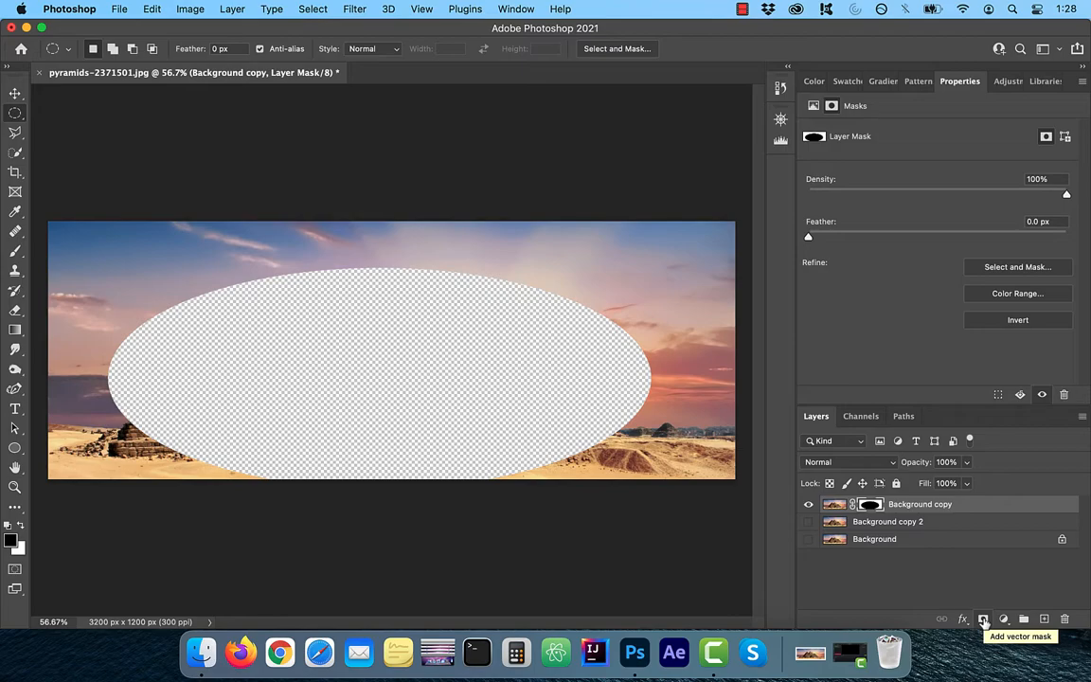
pyautogui.moveTo(928, 206)
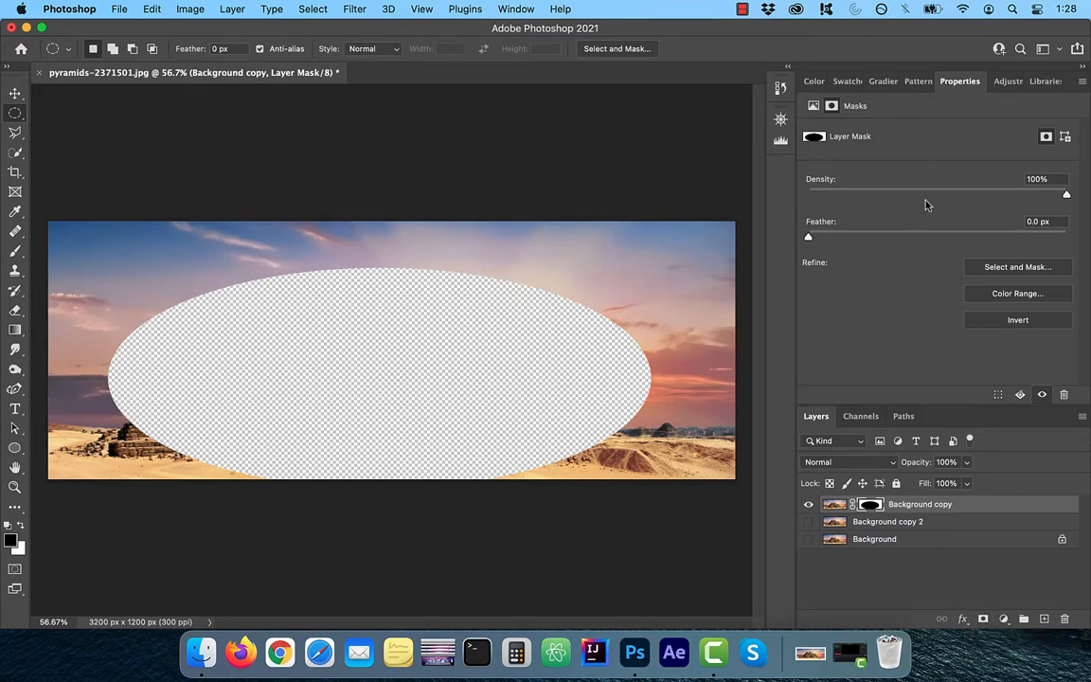
# Add a clipped Curves adjustment and pull the curve midpoint down to darken the outer sky and sand
pyautogui.click(994, 80)
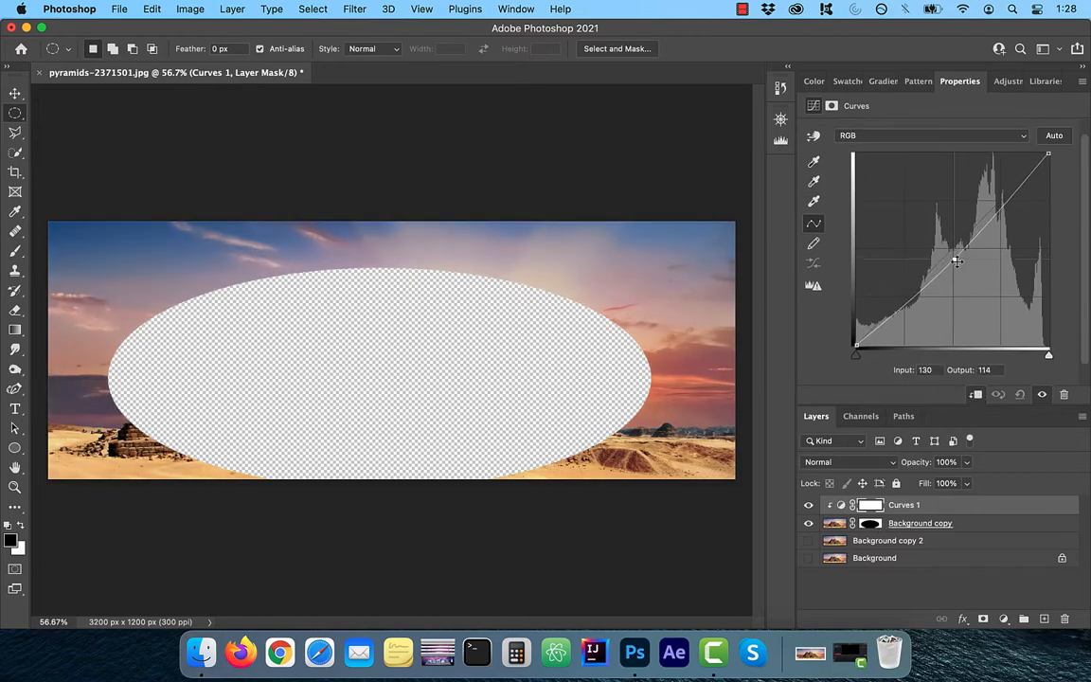
pyautogui.moveTo(957, 261); pyautogui.dragTo(978, 275)
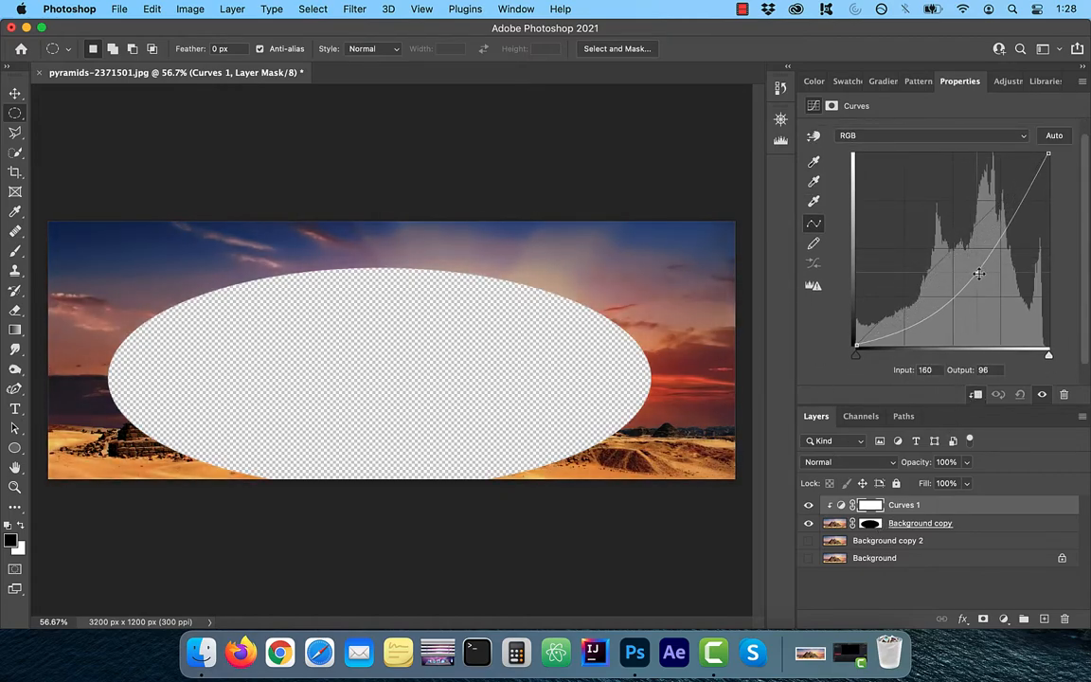
pyautogui.moveTo(979, 273); pyautogui.dragTo(992, 280)
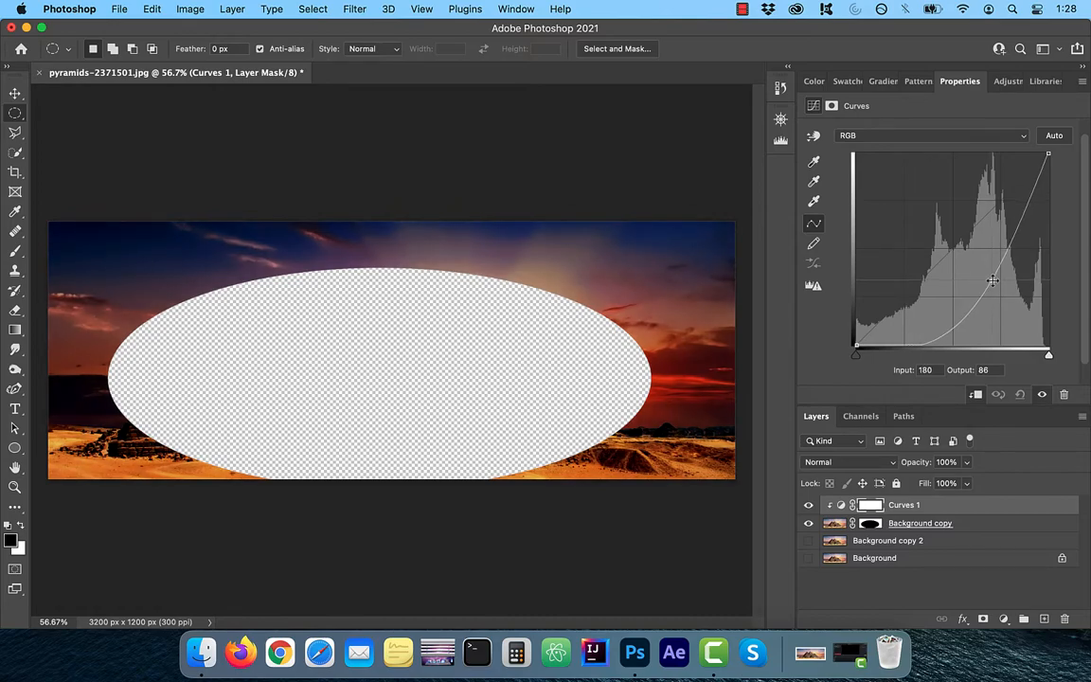
pyautogui.moveTo(993, 280); pyautogui.dragTo(989, 279)
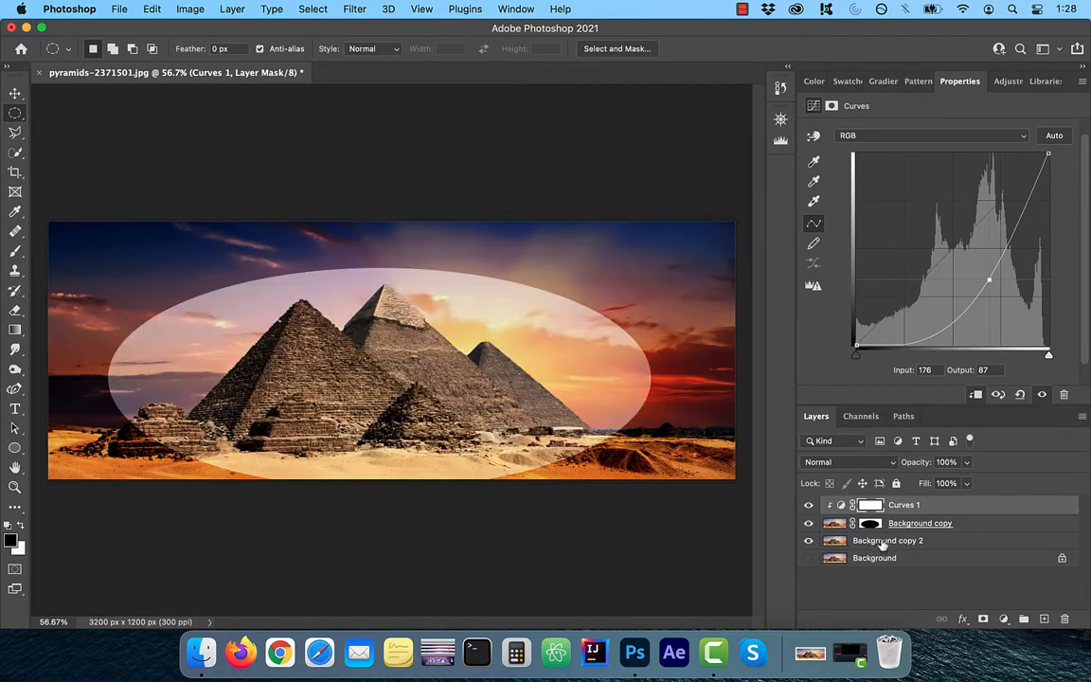
# Raise the Feather slider on the Background copy mask so the vignette edge fades softly
pyautogui.click(868, 523)
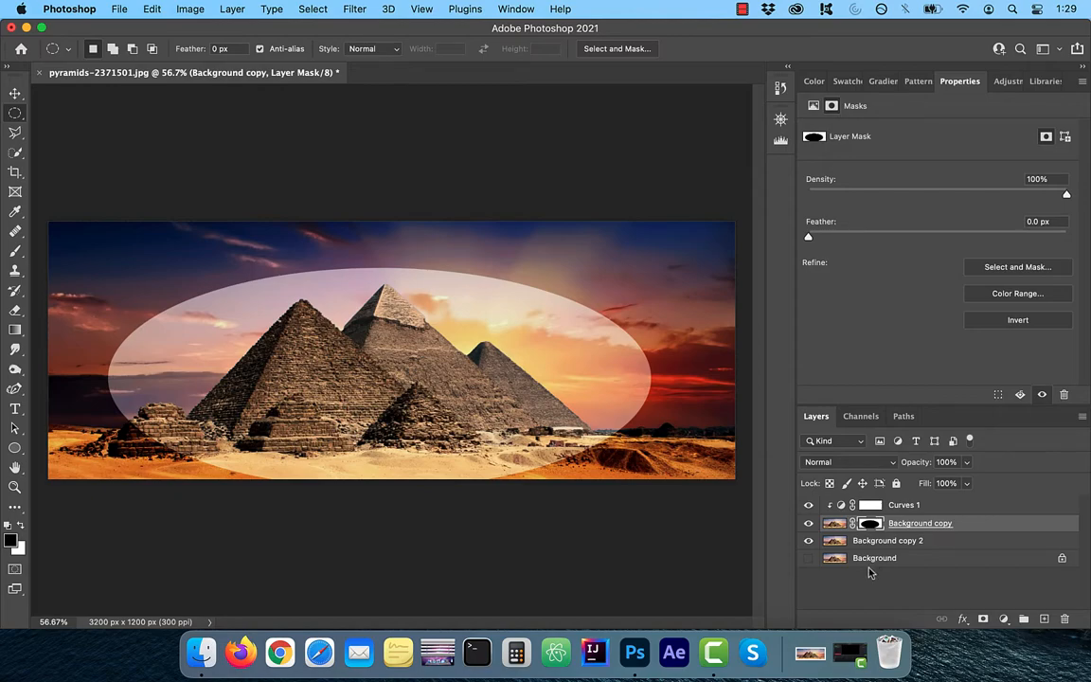
pyautogui.moveTo(808, 236); pyautogui.dragTo(947, 236)
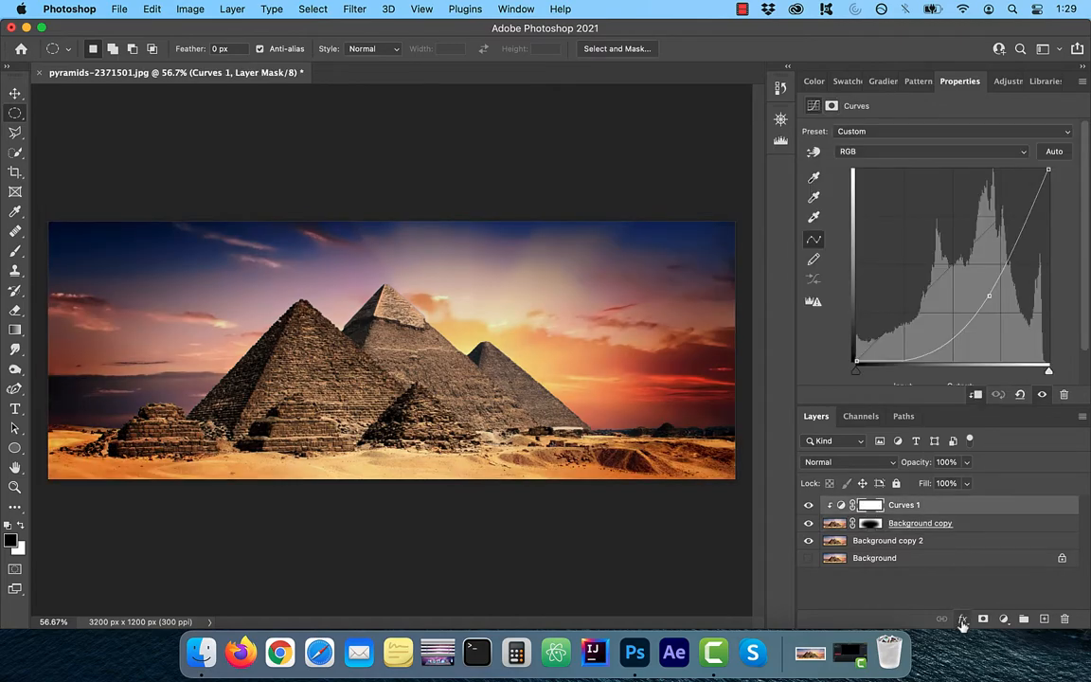
# Bring up Blending Options for Curves 1 and move the Layer Style window off the image
pyautogui.click(962, 619)
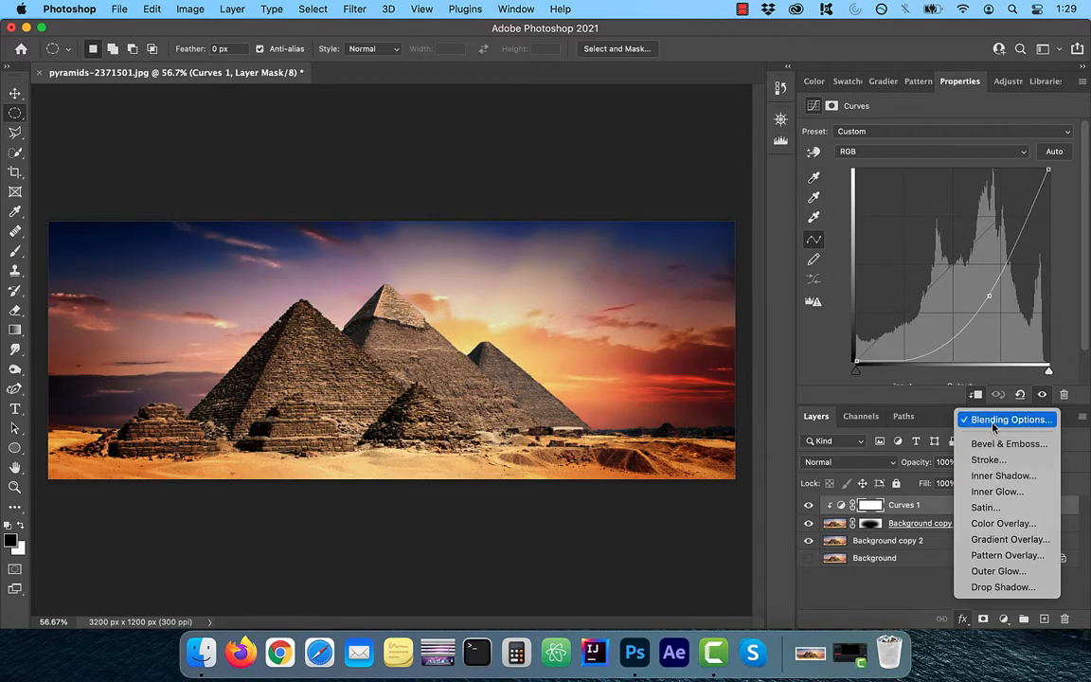
pyautogui.click(1004, 419)
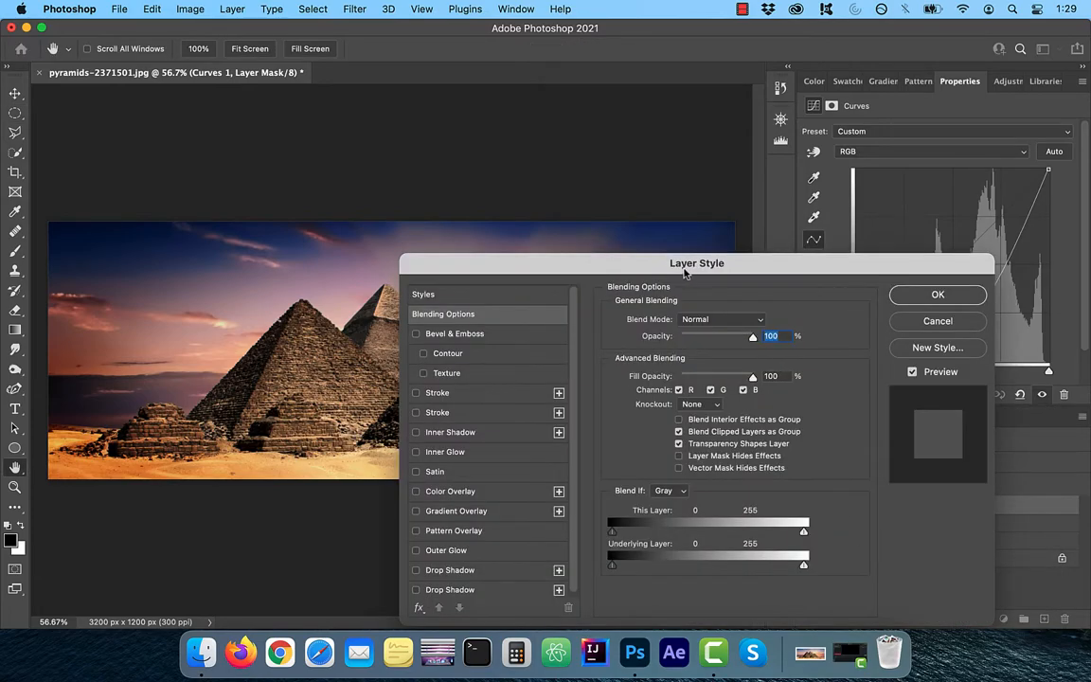
pyautogui.moveTo(697, 263); pyautogui.dragTo(858, 301)
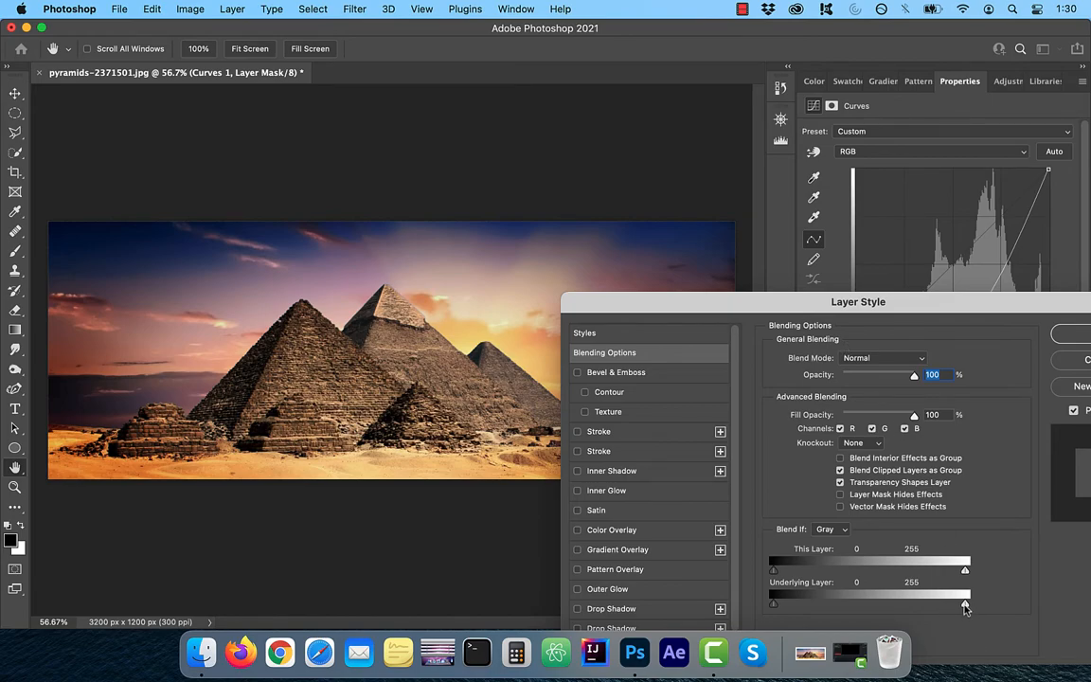
pyautogui.moveTo(972, 609)
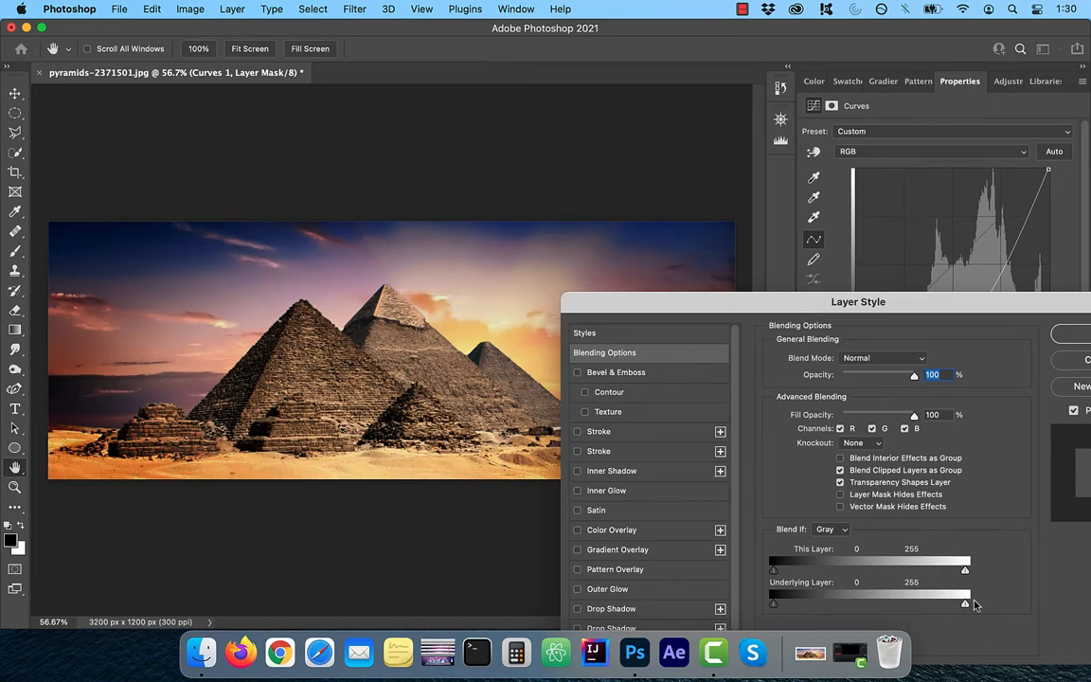
# Split the Underlying Layer white Blend If slider to 204/255 so highlights escape the darkening
pyautogui.moveTo(965, 596); pyautogui.dragTo(936, 596)
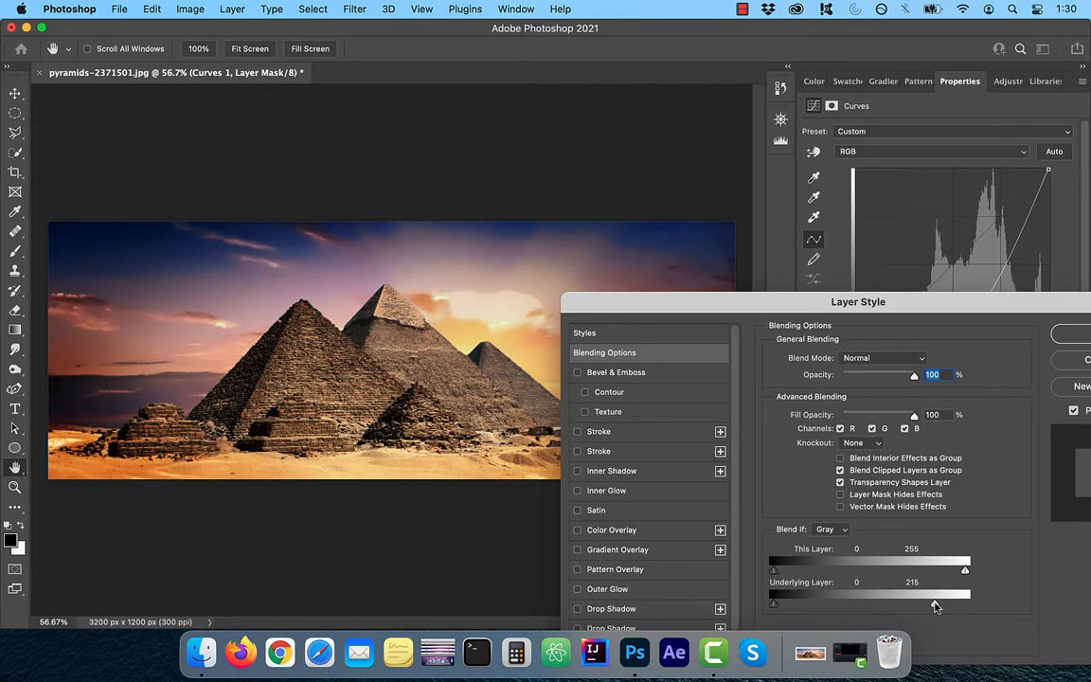
pyautogui.moveTo(933, 594); pyautogui.dragTo(936, 595)
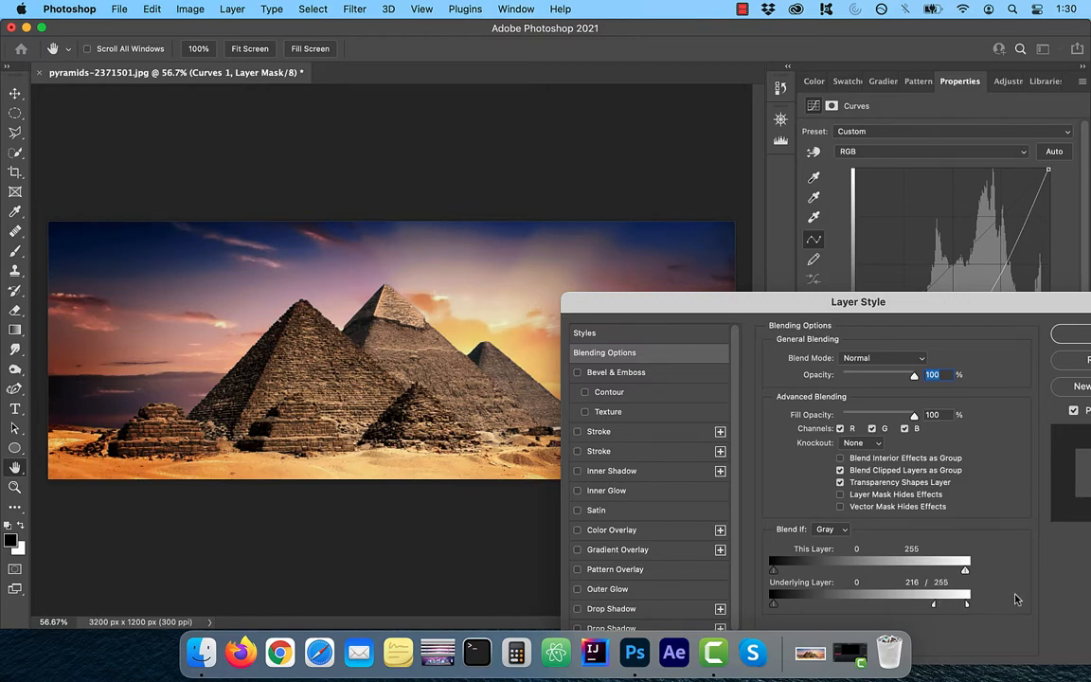
pyautogui.moveTo(933, 617)
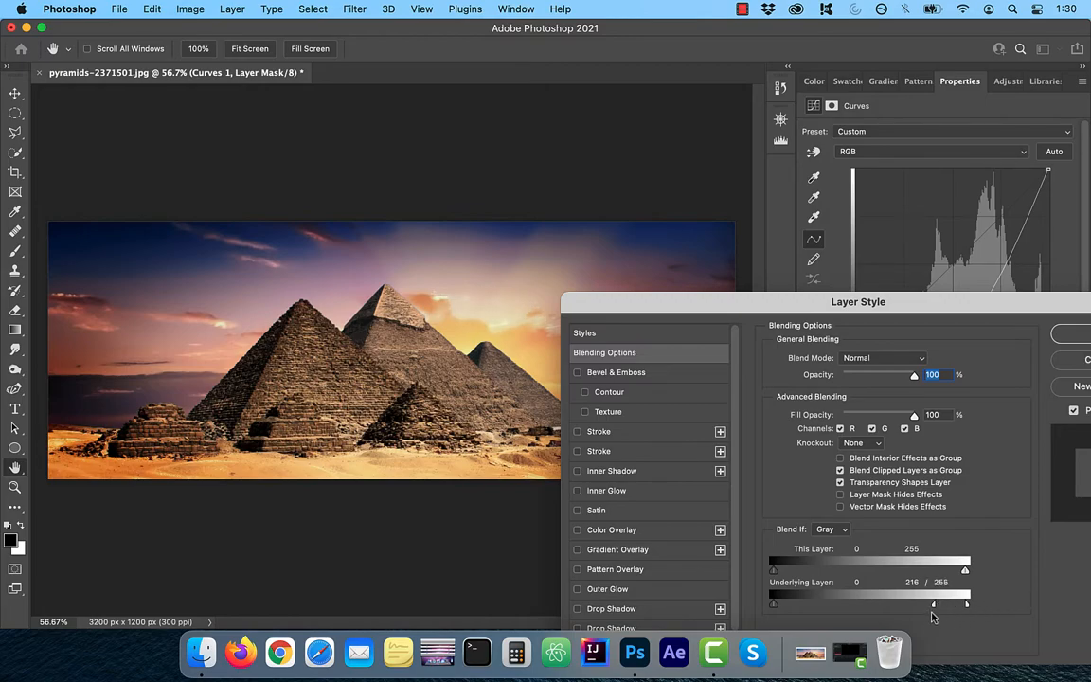
pyautogui.moveTo(965, 603); pyautogui.dragTo(933, 603)
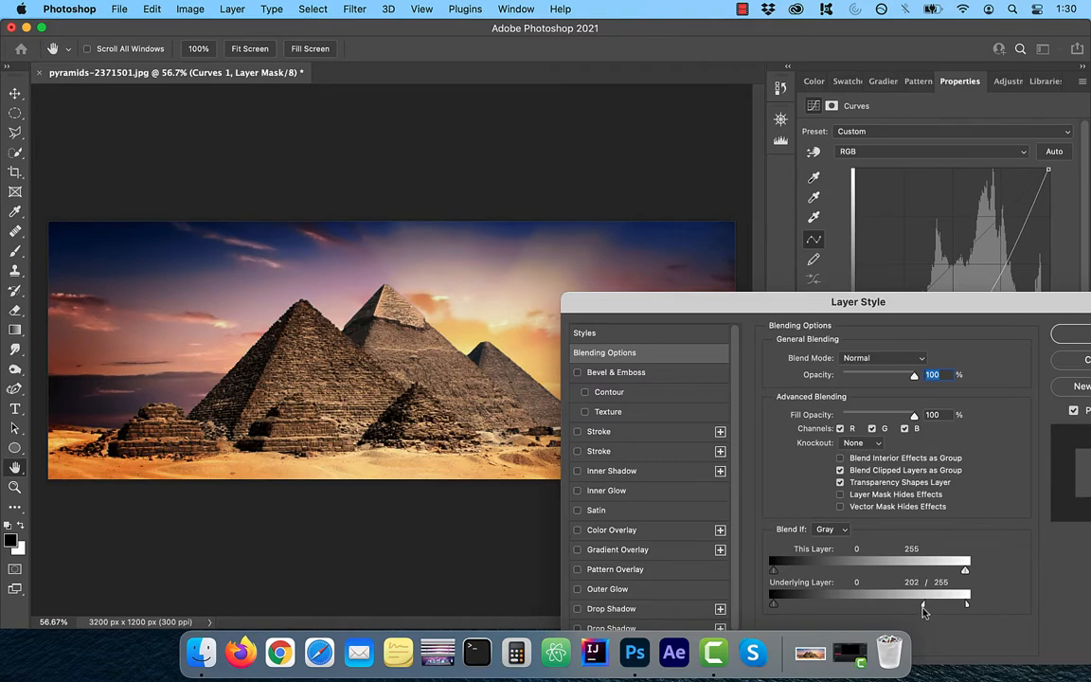
pyautogui.moveTo(948, 603); pyautogui.dragTo(884, 602)
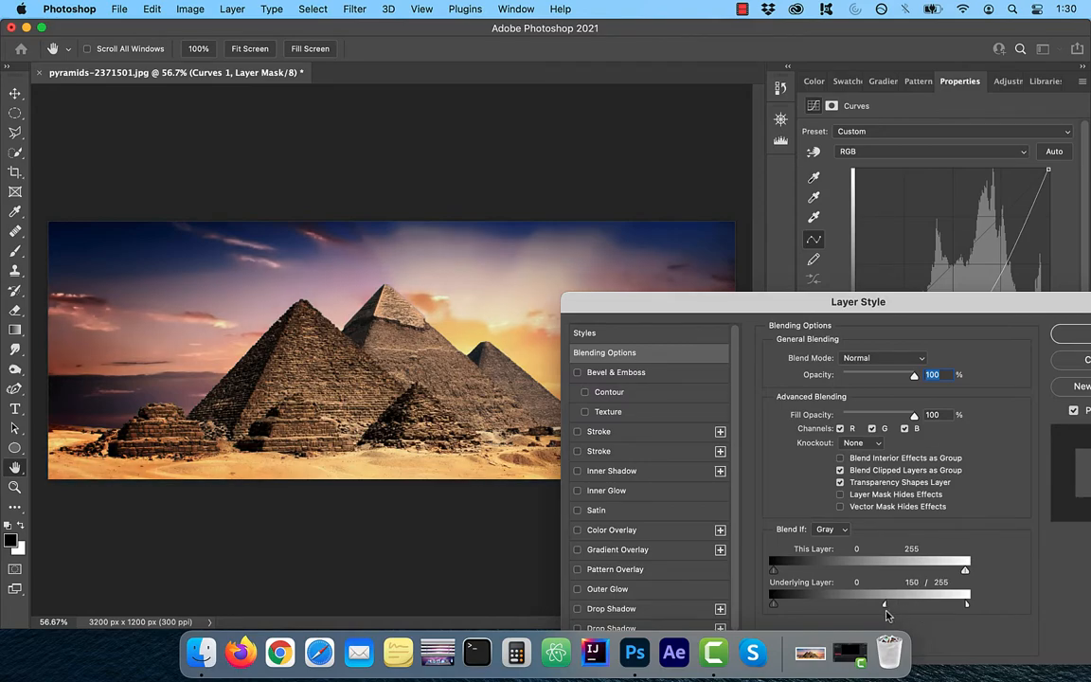
pyautogui.moveTo(886, 604); pyautogui.dragTo(927, 603)
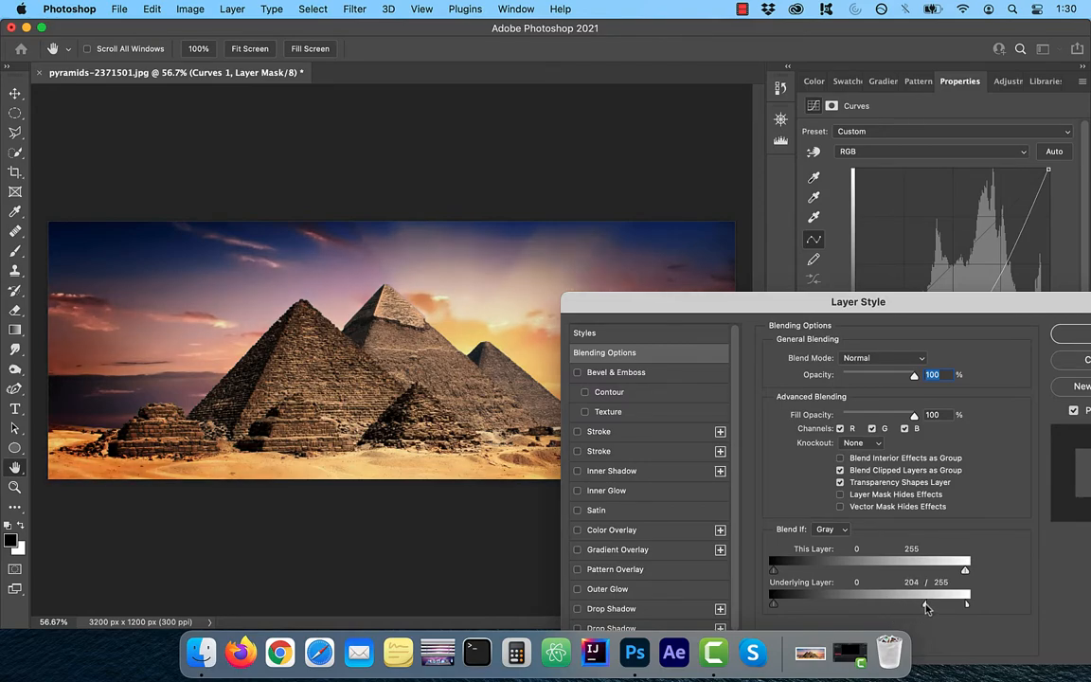